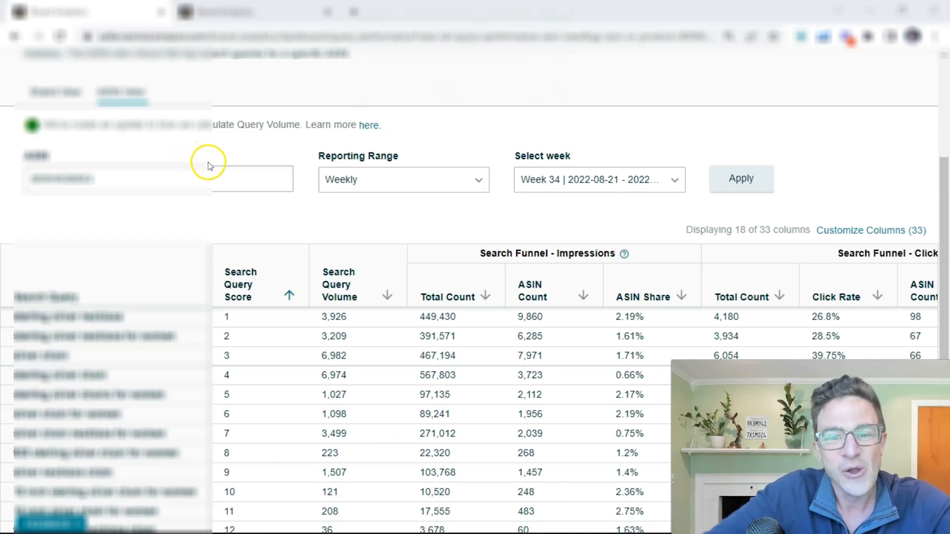
{"action": "mouse_move", "coordinate": [247, 156]}
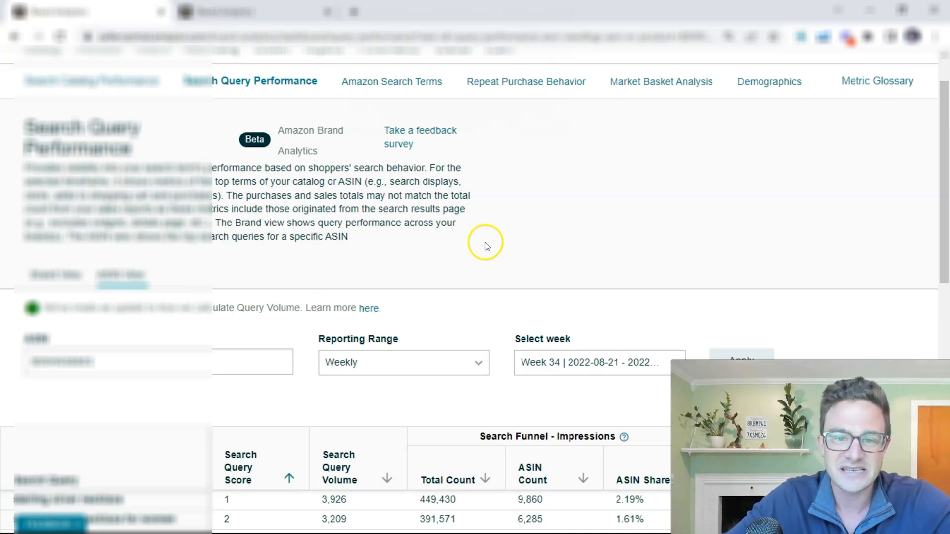
{"action": "mouse_move", "coordinate": [496, 249]}
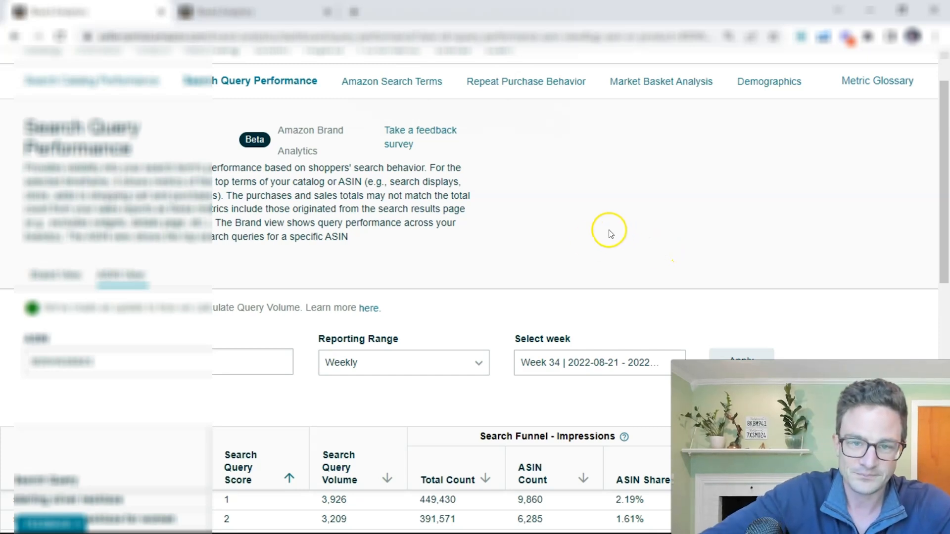
{"action": "scroll", "scroll_direction": "down", "scroll_amount": 3}
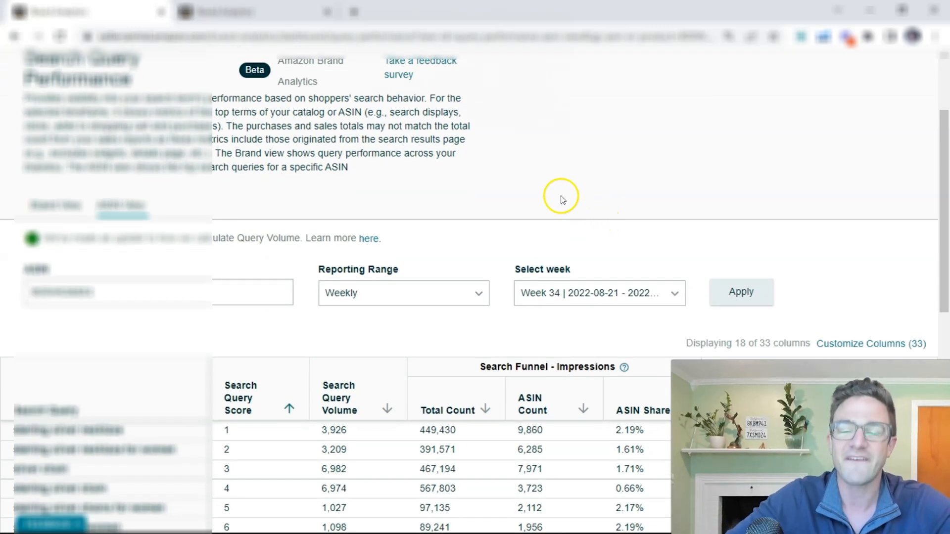
{"action": "mouse_move", "coordinate": [545, 167]}
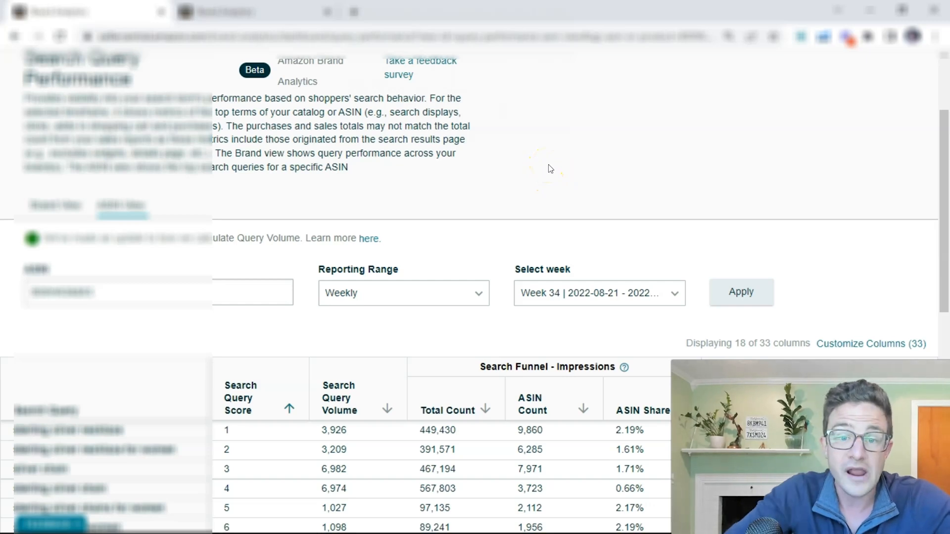
{"action": "mouse_move", "coordinate": [782, 187]}
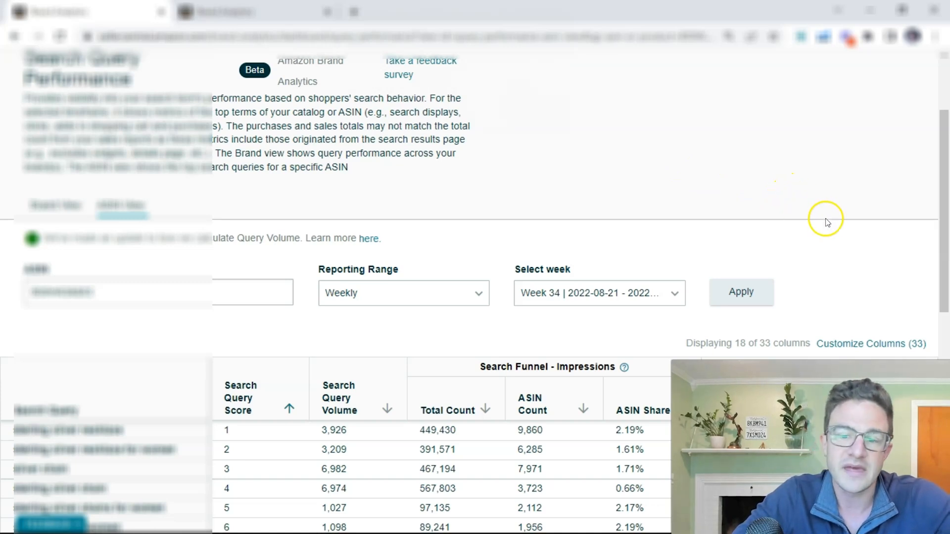
{"action": "mouse_move", "coordinate": [828, 224]}
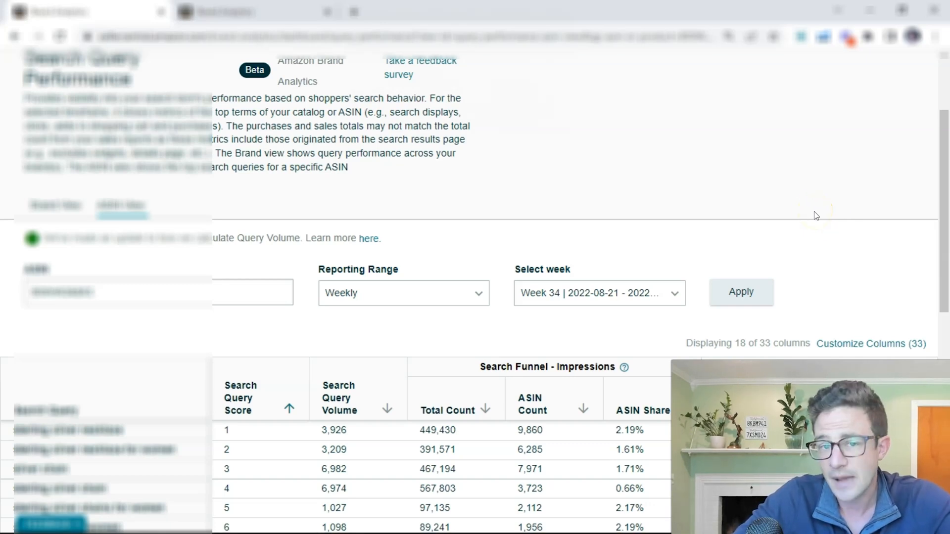
{"action": "scroll", "scroll_direction": "down", "scroll_amount": 3}
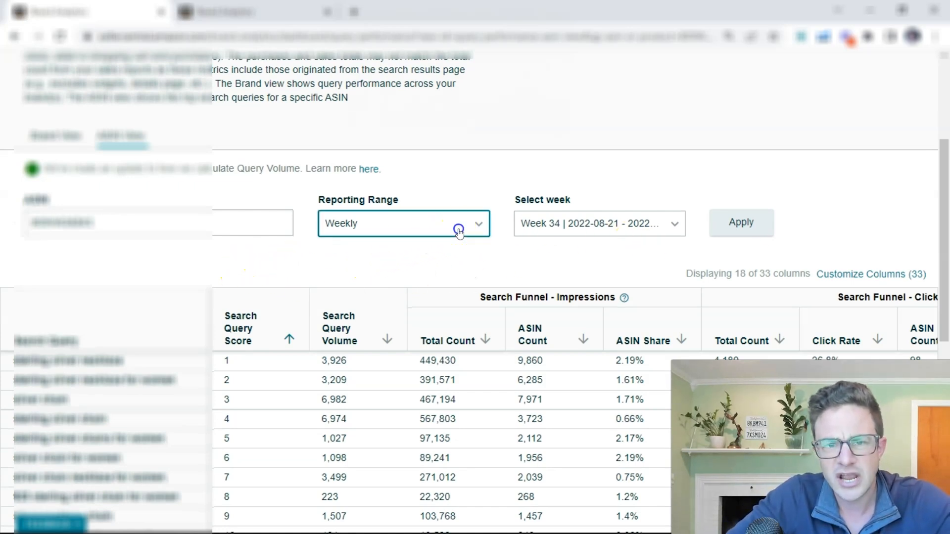
{"action": "left_click", "coordinate": [403, 223]}
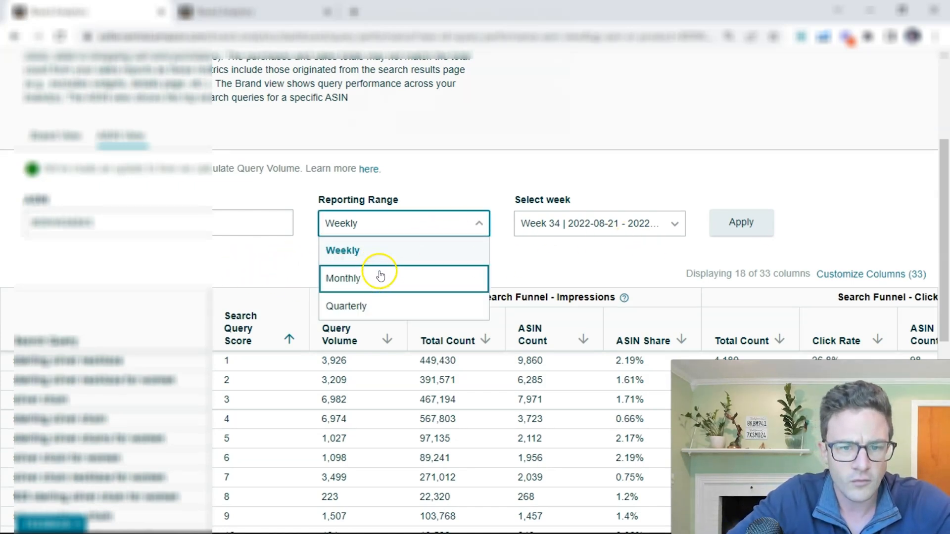
{"action": "mouse_move", "coordinate": [633, 277]}
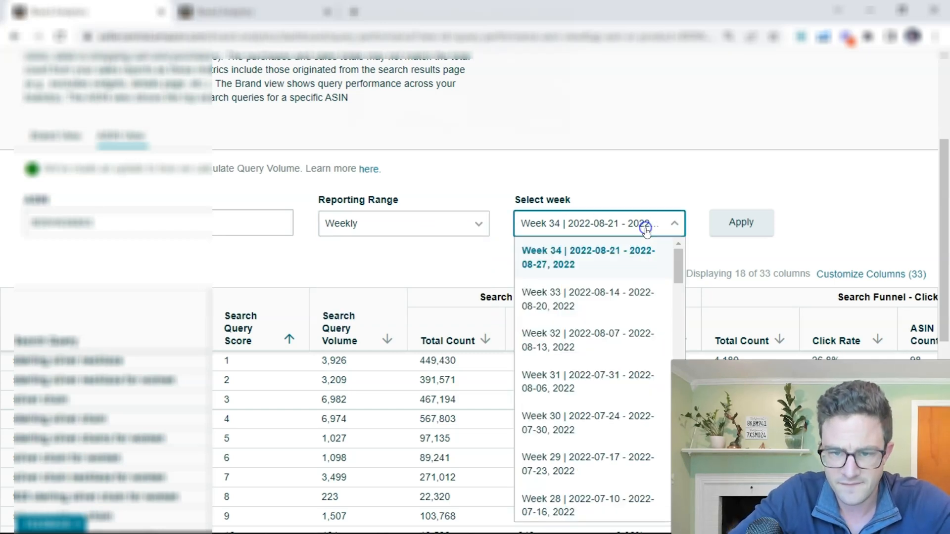
{"action": "left_click", "coordinate": [586, 299]}
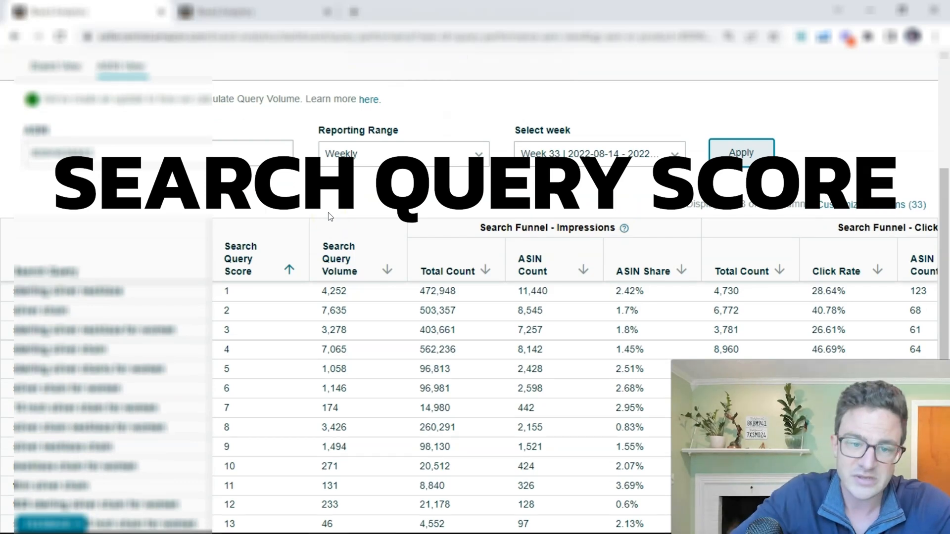
{"action": "scroll", "scroll_direction": "down", "scroll_amount": 3}
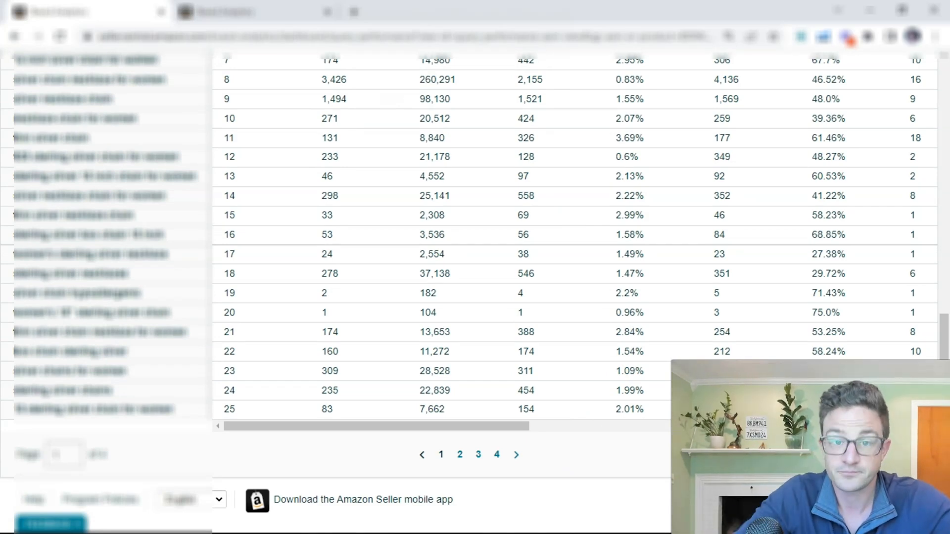
{"action": "scroll", "scroll_direction": "down", "scroll_amount": 3}
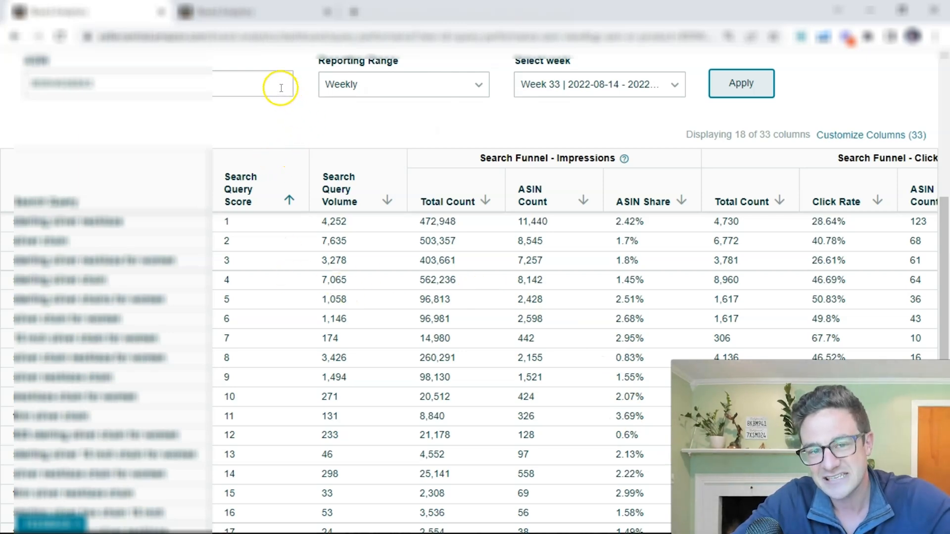
{"action": "mouse_move", "coordinate": [167, 154]}
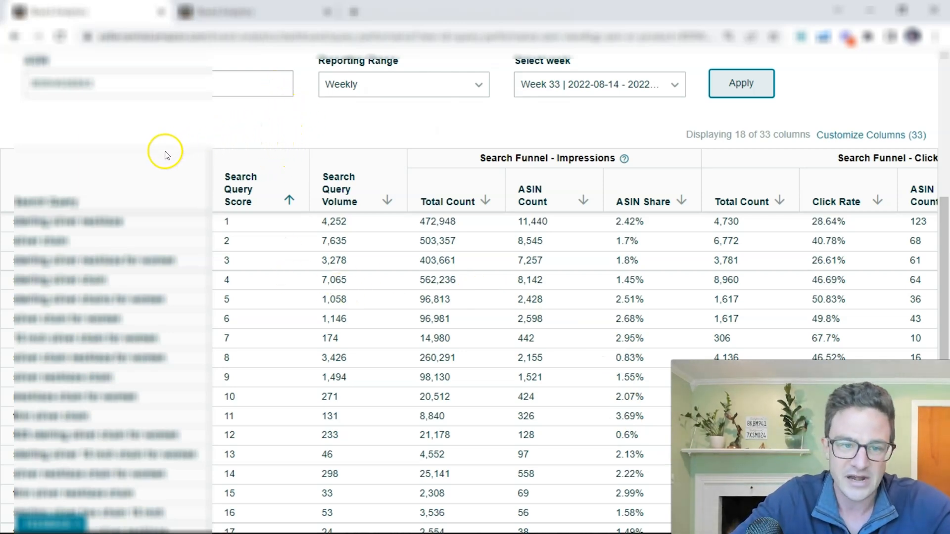
{"action": "mouse_move", "coordinate": [281, 157]}
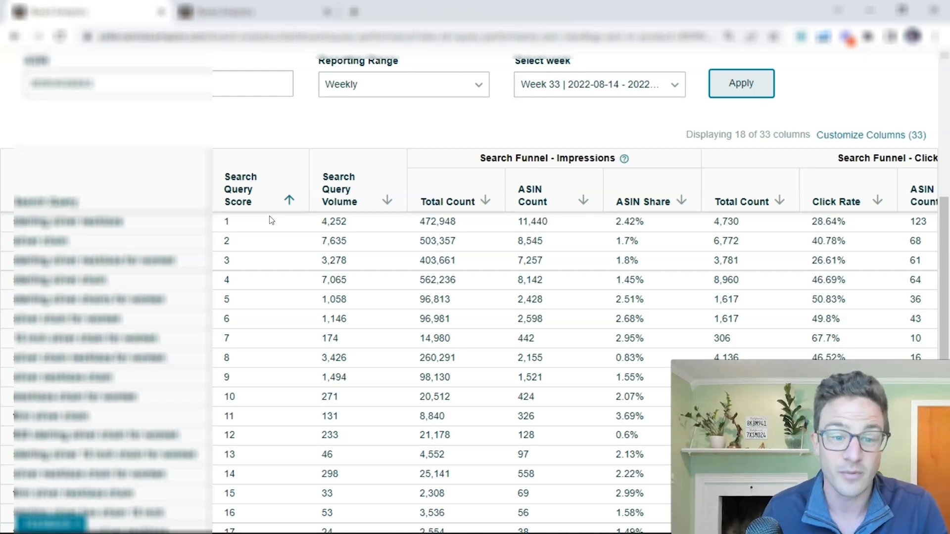
{"action": "mouse_move", "coordinate": [261, 246]}
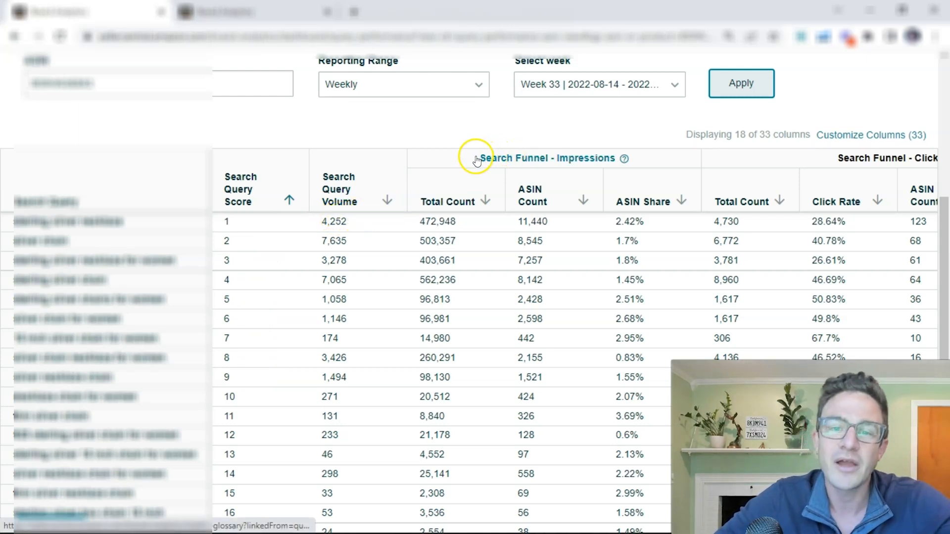
{"action": "mouse_move", "coordinate": [574, 169]}
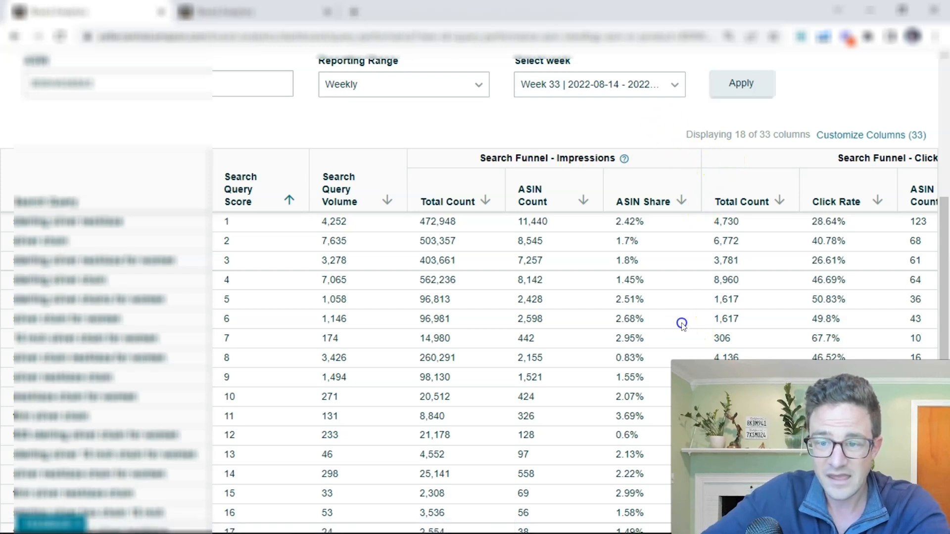
- Bring the Search Funnel - Clicks columns into view and highlight click rate and ASIN click share values
{"action": "scroll", "scroll_direction": "right", "scroll_amount": 3}
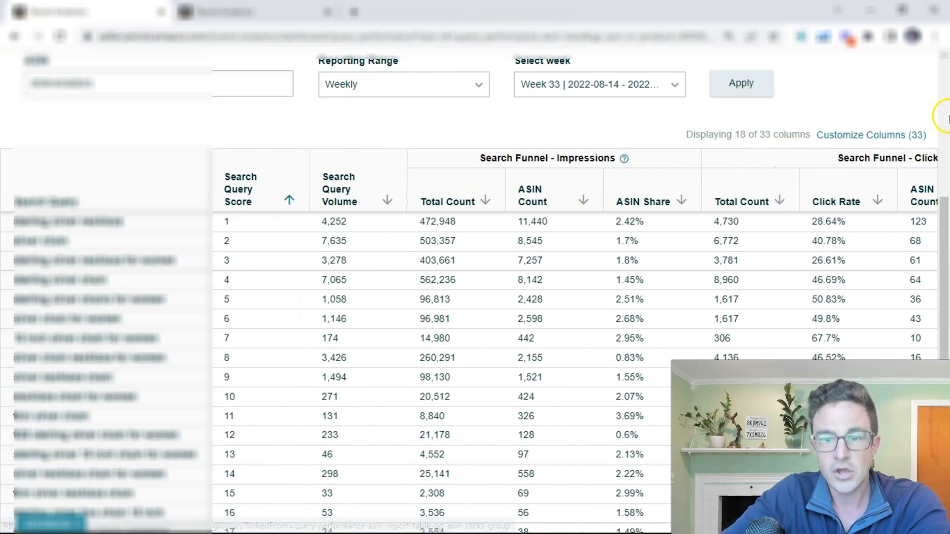
{"action": "mouse_move", "coordinate": [596, 235]}
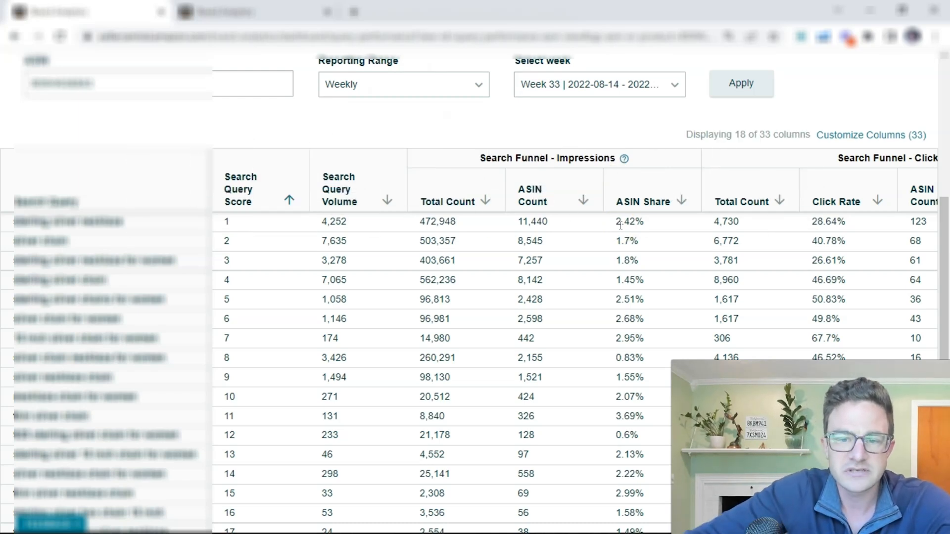
{"action": "mouse_move", "coordinate": [597, 241]}
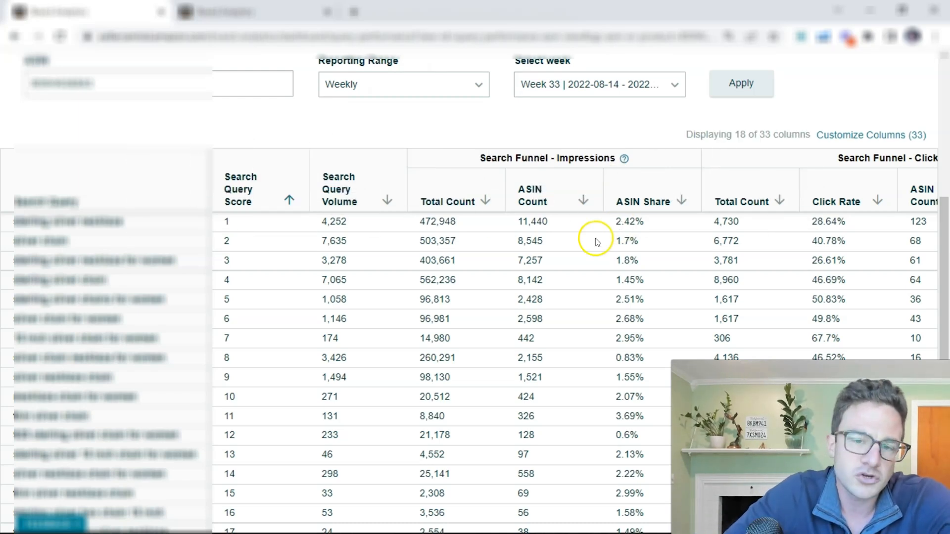
{"action": "mouse_move", "coordinate": [368, 205]}
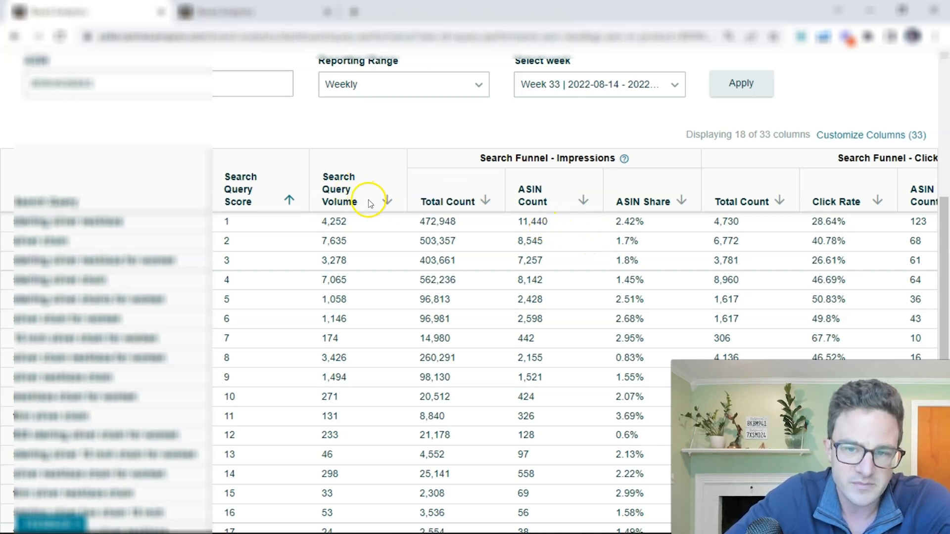
{"action": "mouse_move", "coordinate": [630, 236]}
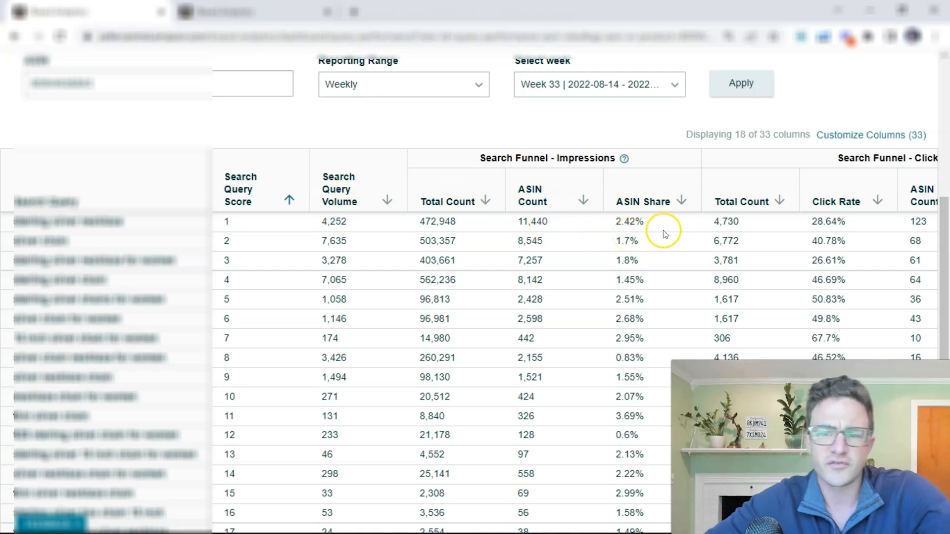
{"action": "mouse_move", "coordinate": [696, 158]}
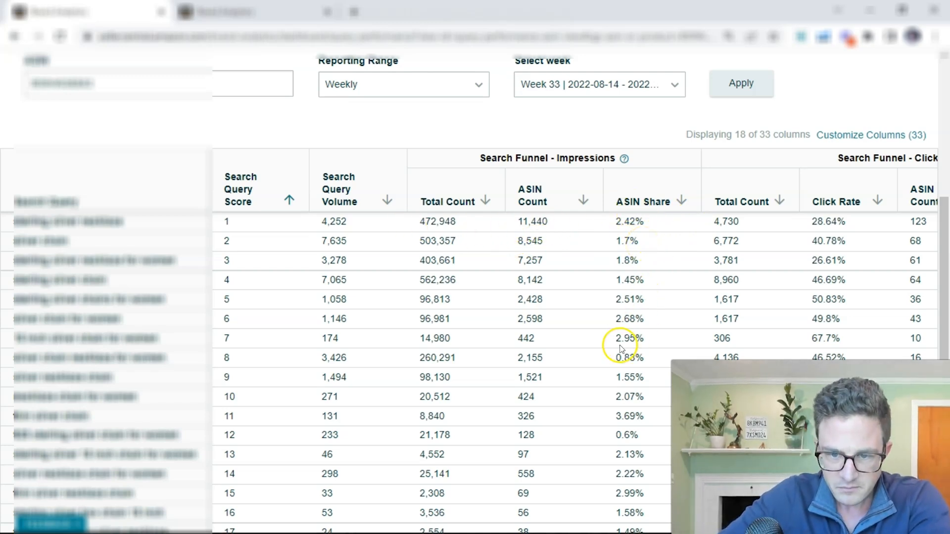
{"action": "mouse_move", "coordinate": [651, 340]}
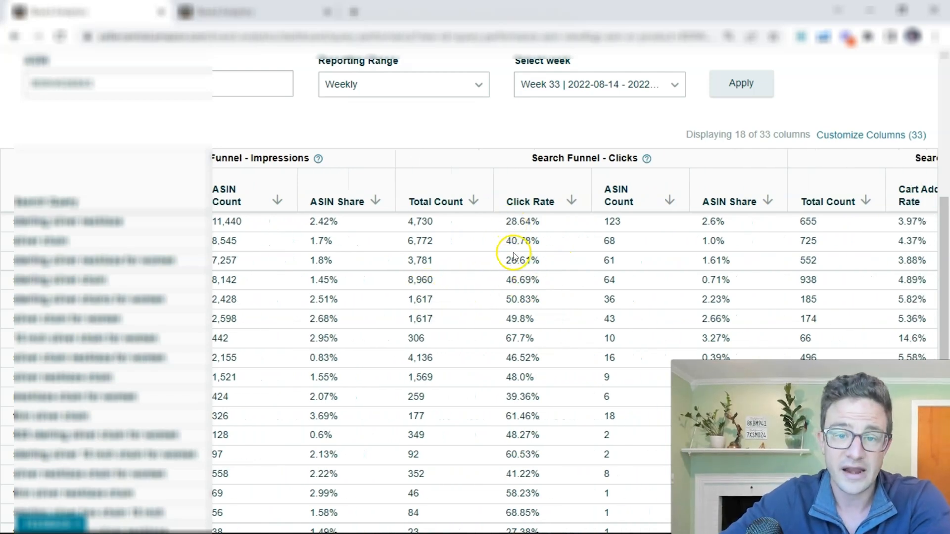
{"action": "mouse_move", "coordinate": [512, 251]}
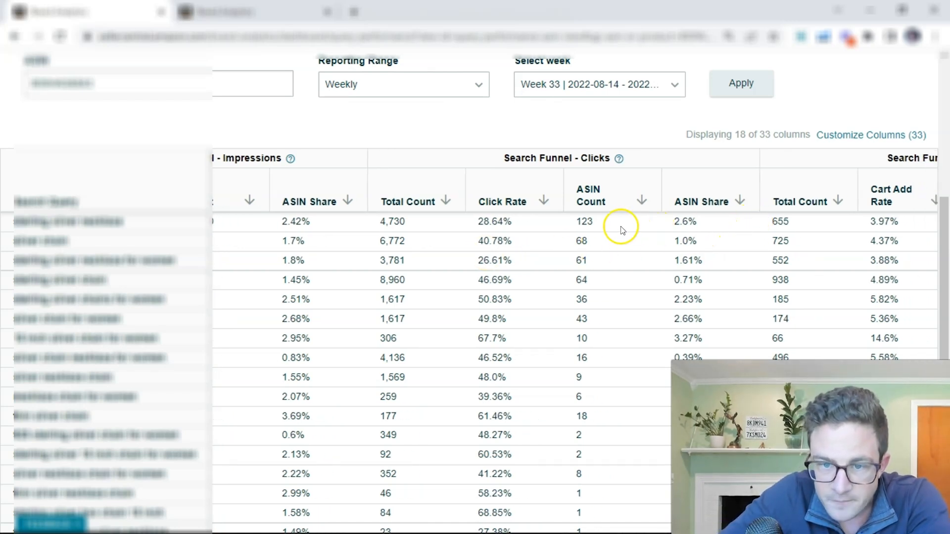
{"action": "double_click", "coordinate": [583, 222]}
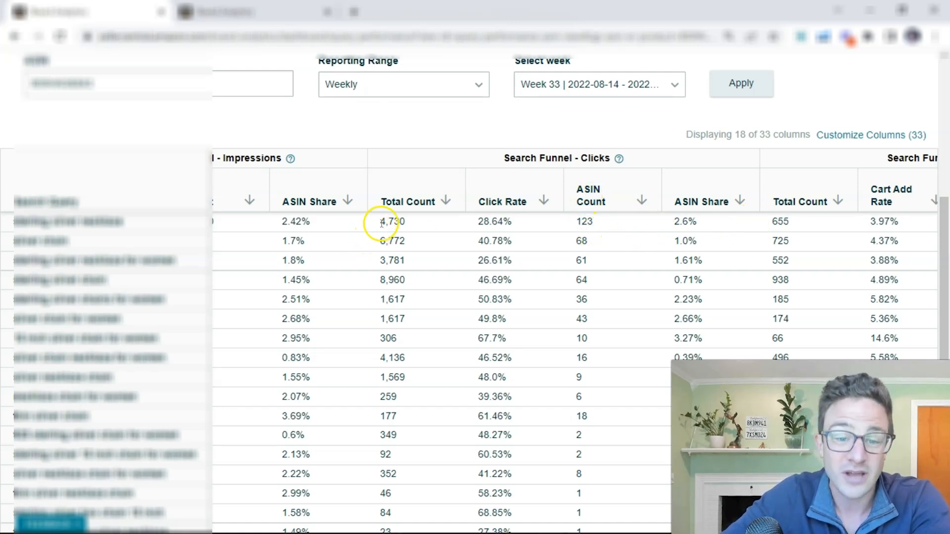
{"action": "double_click", "coordinate": [391, 221]}
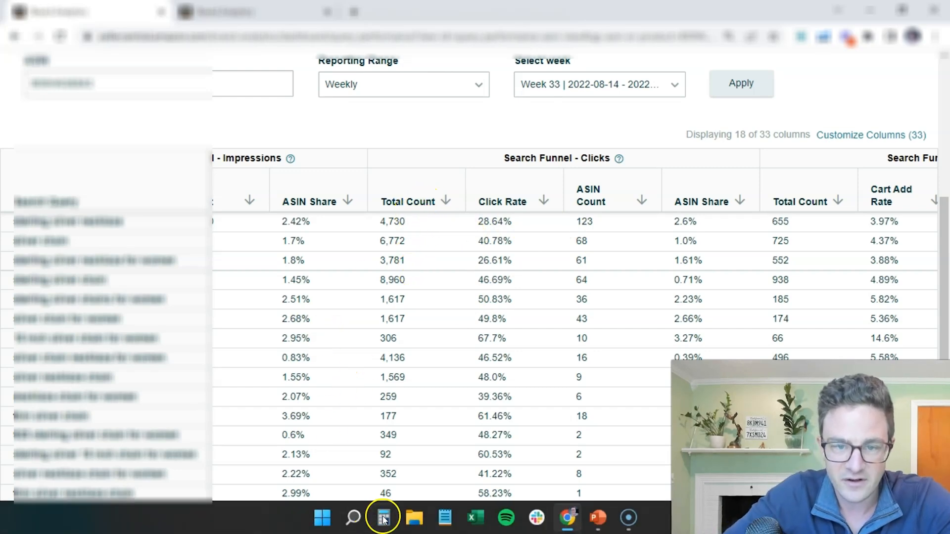
- Consult the Metric Glossary's Search Funnel - Clicks entry, emphasising the ASIN Count and Total Count definitions
{"action": "left_click", "coordinate": [383, 518]}
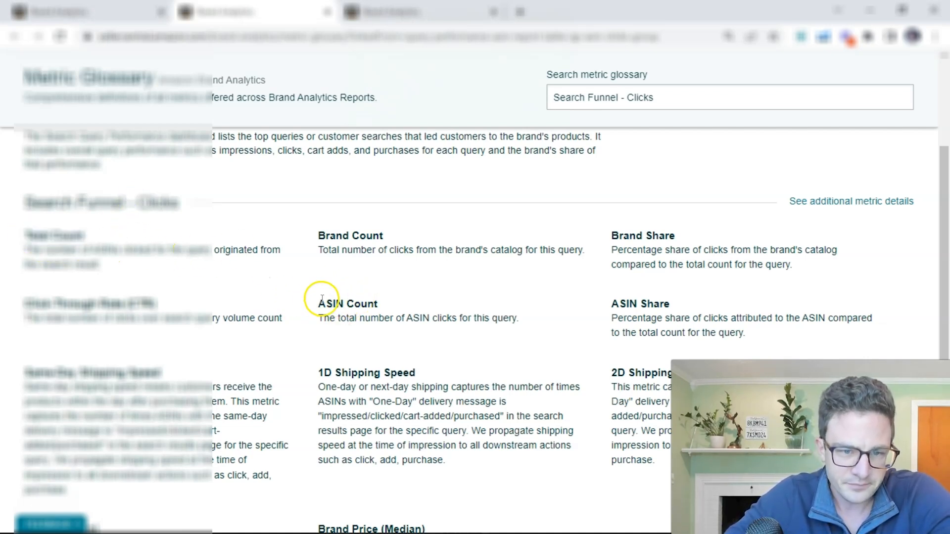
{"action": "double_click", "coordinate": [347, 303]}
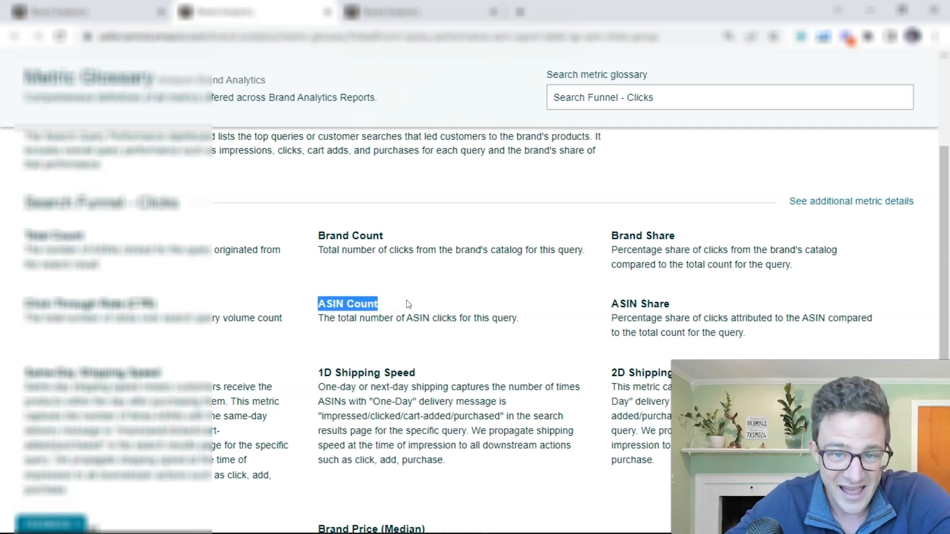
{"action": "mouse_move", "coordinate": [169, 332]}
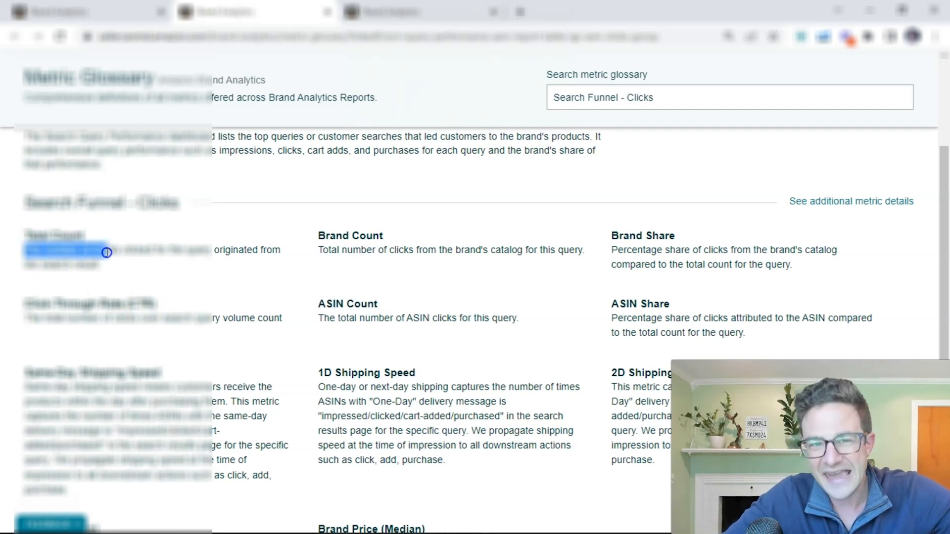
{"action": "left_click_drag", "start_coordinate": [108, 251], "coordinate": [156, 257]}
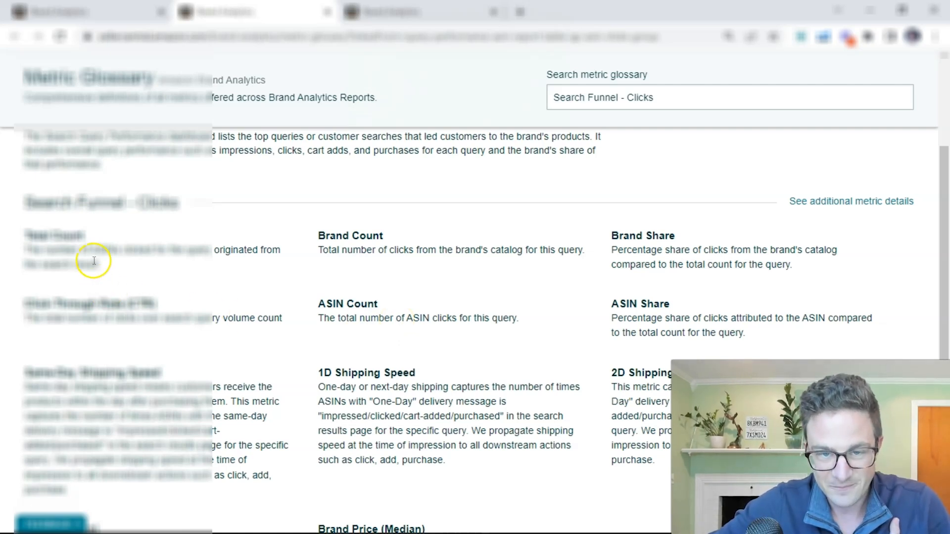
{"action": "double_click", "coordinate": [67, 252]}
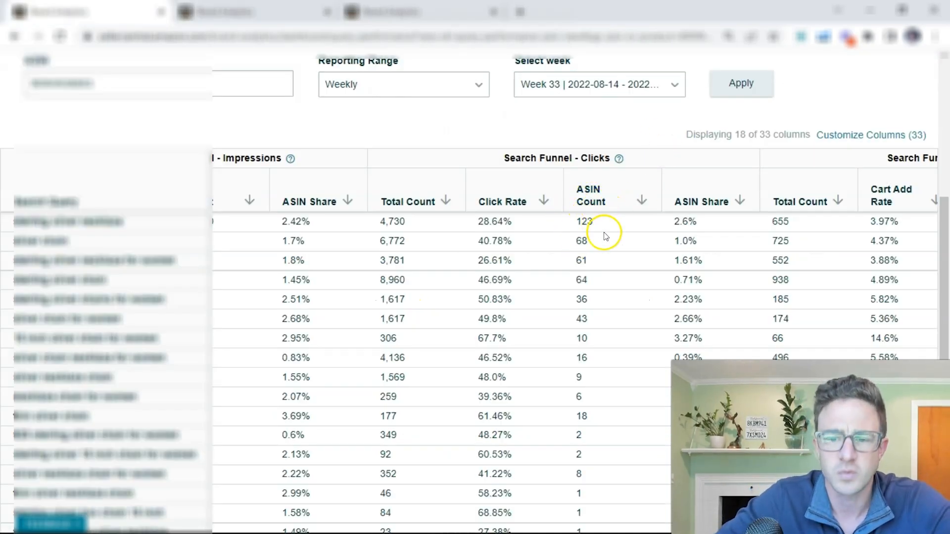
{"action": "mouse_move", "coordinate": [684, 230]}
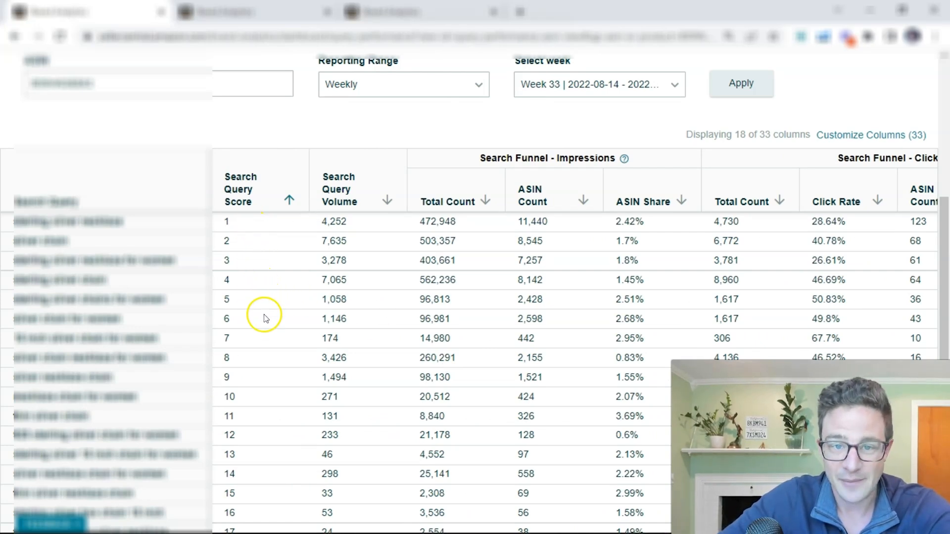
{"action": "mouse_move", "coordinate": [268, 407]}
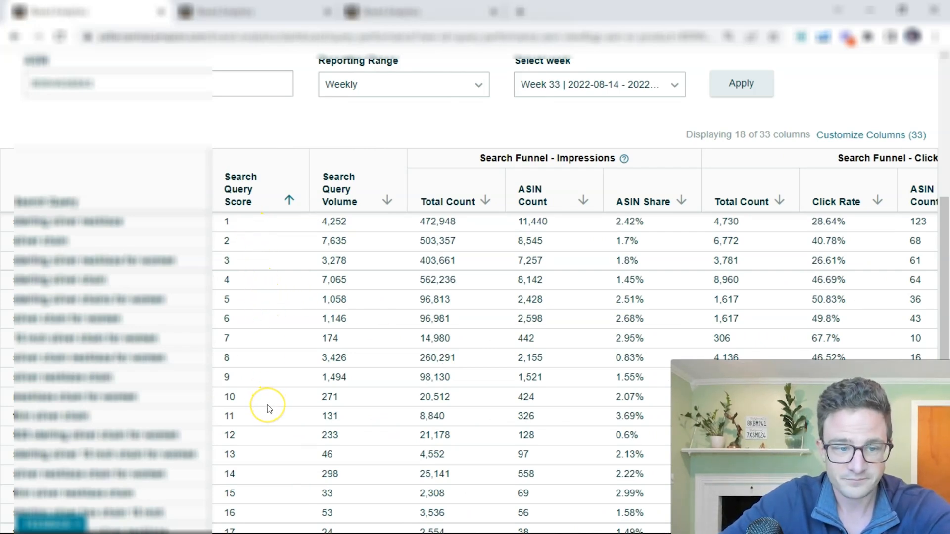
{"action": "mouse_move", "coordinate": [332, 350]}
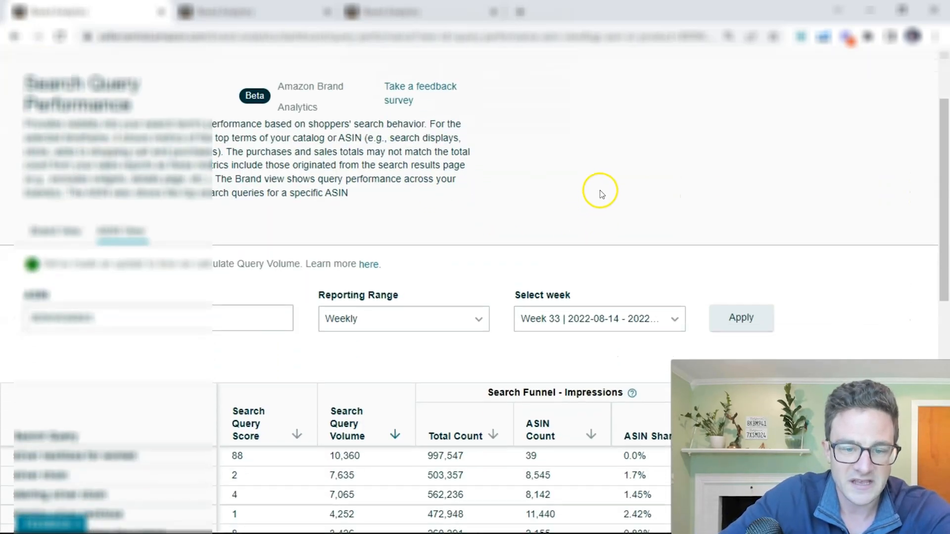
- With queries ranked by Search Query Volume, sweep across the Clicks and Cart Adds columns and back
{"action": "scroll", "scroll_direction": "down", "scroll_amount": 3}
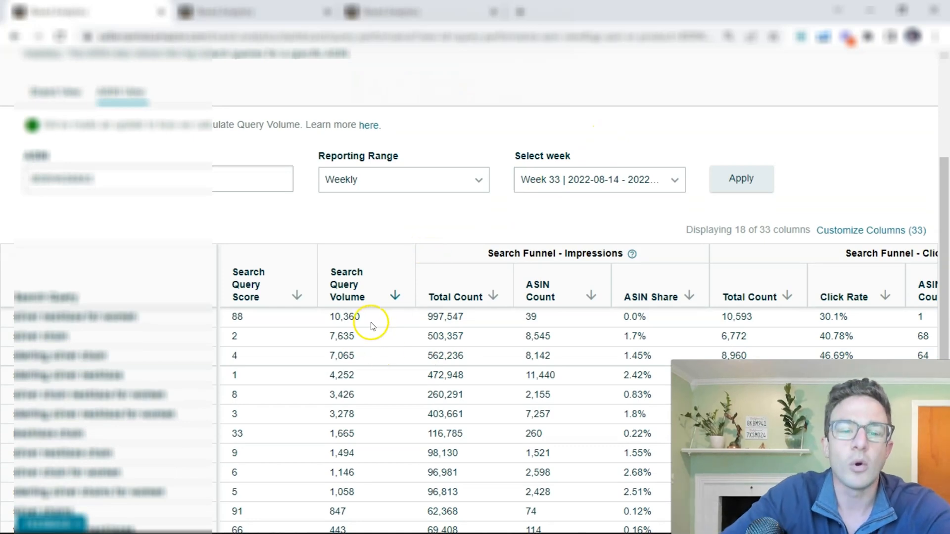
{"action": "mouse_move", "coordinate": [266, 318]}
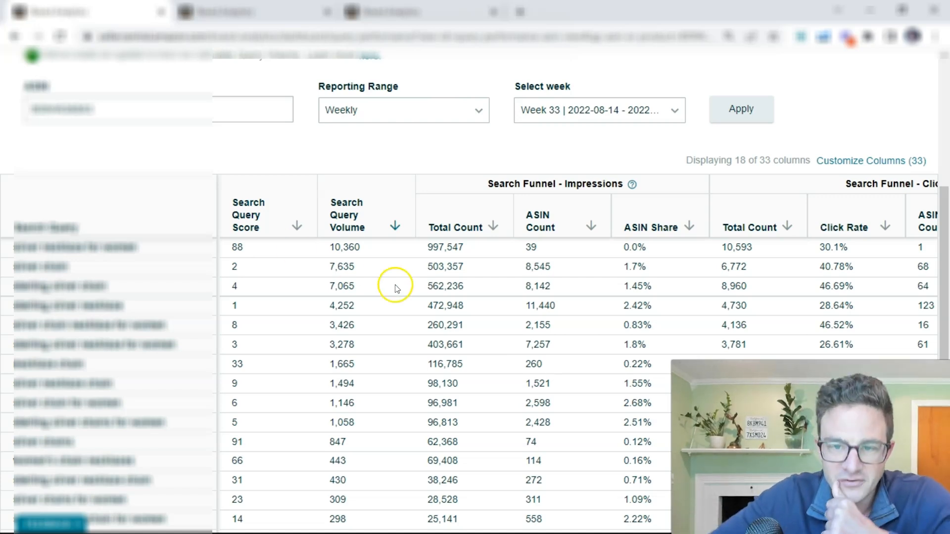
{"action": "mouse_move", "coordinate": [696, 254]}
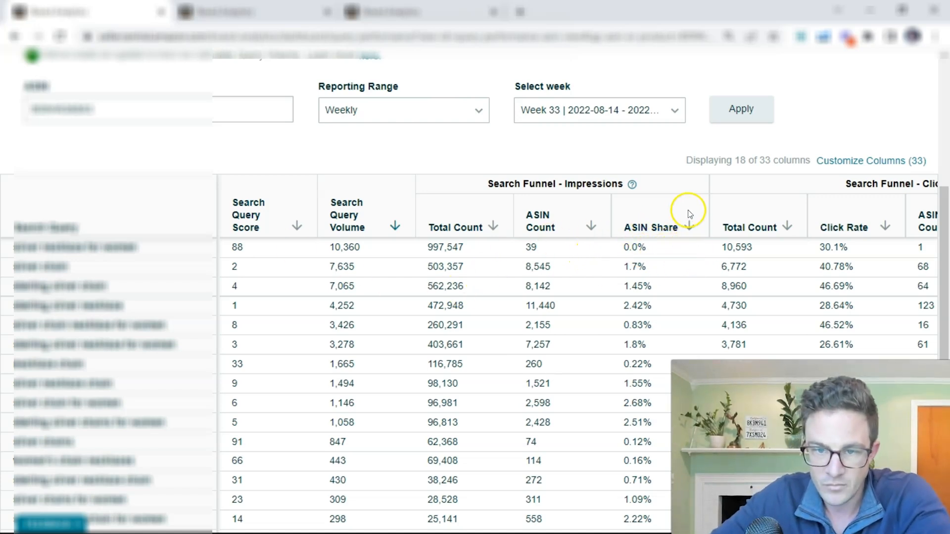
{"action": "scroll", "scroll_direction": "right", "scroll_amount": 3}
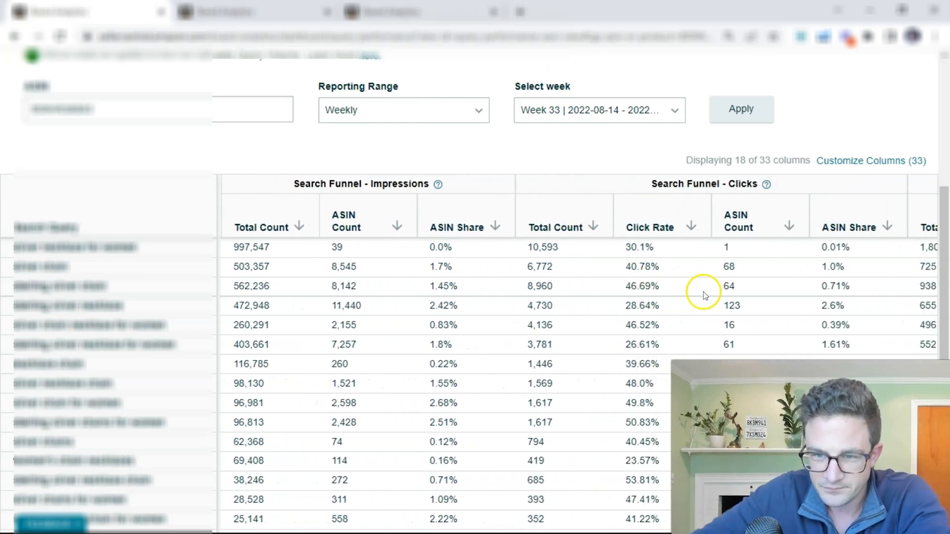
{"action": "scroll", "scroll_direction": "right", "scroll_amount": 3}
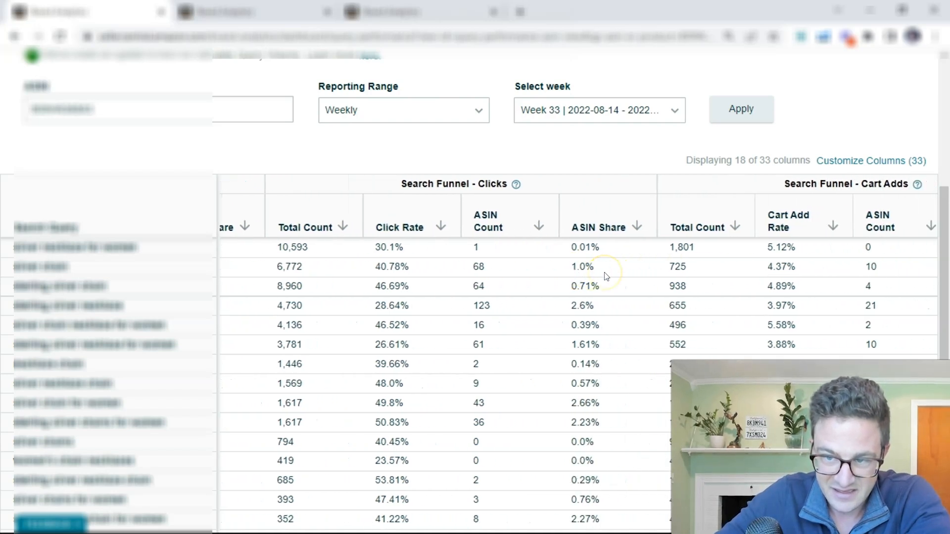
{"action": "scroll", "scroll_direction": "left", "scroll_amount": 3}
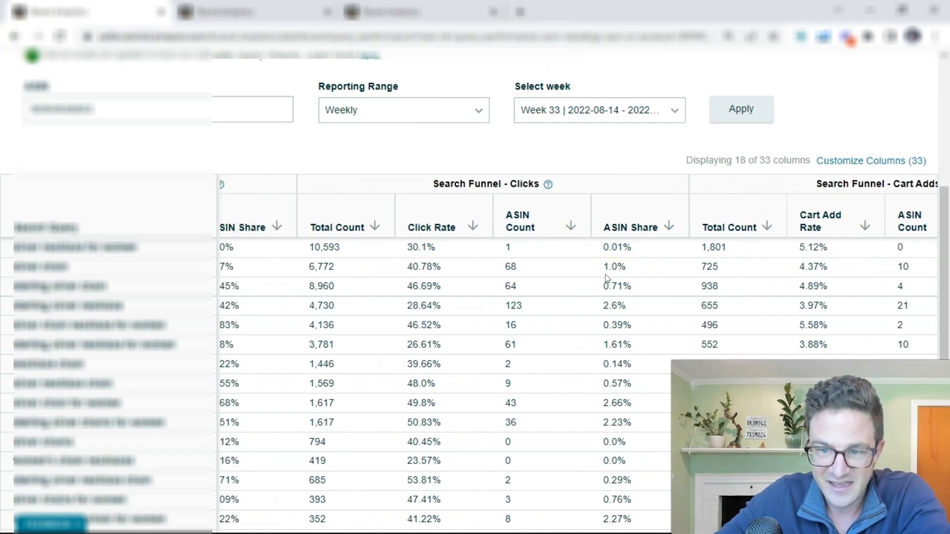
{"action": "scroll", "scroll_direction": "left", "scroll_amount": 3}
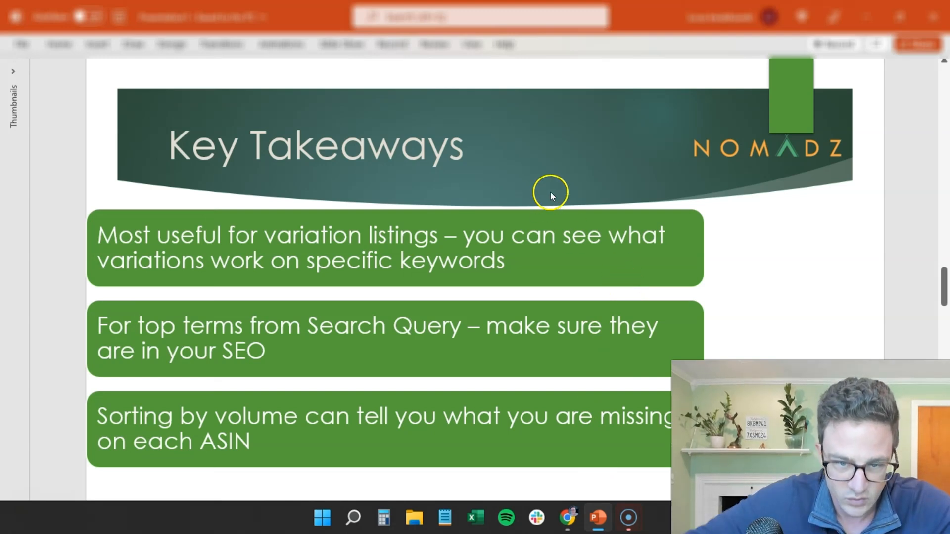
{"action": "mouse_move", "coordinate": [351, 261]}
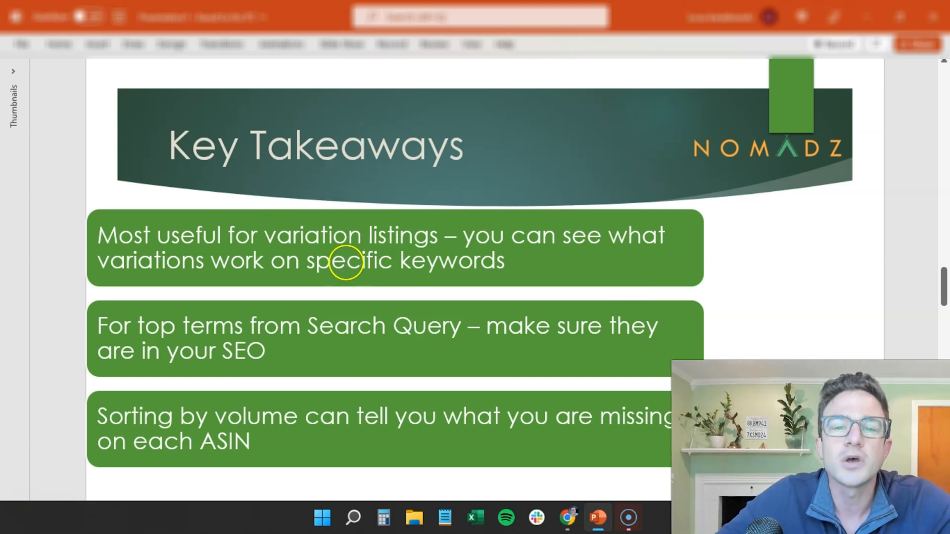